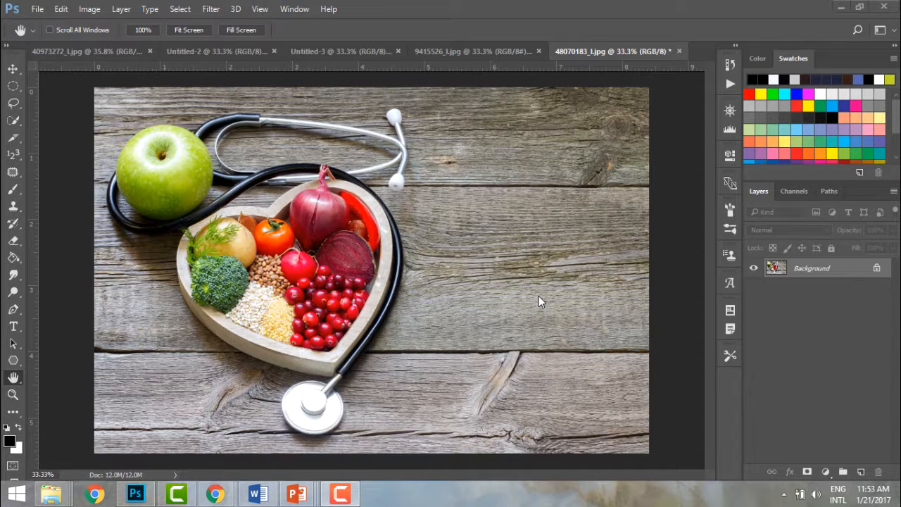
pyautogui.moveTo(236, 298)
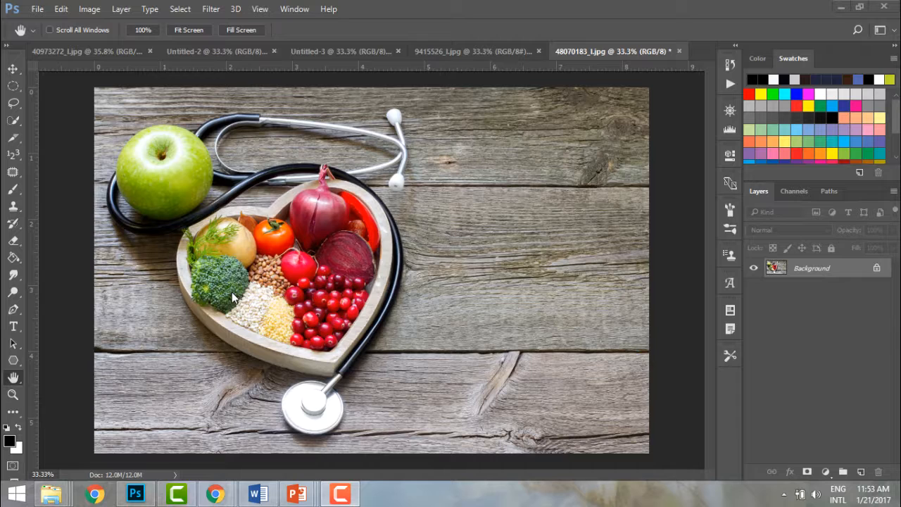
pyautogui.moveTo(310, 384)
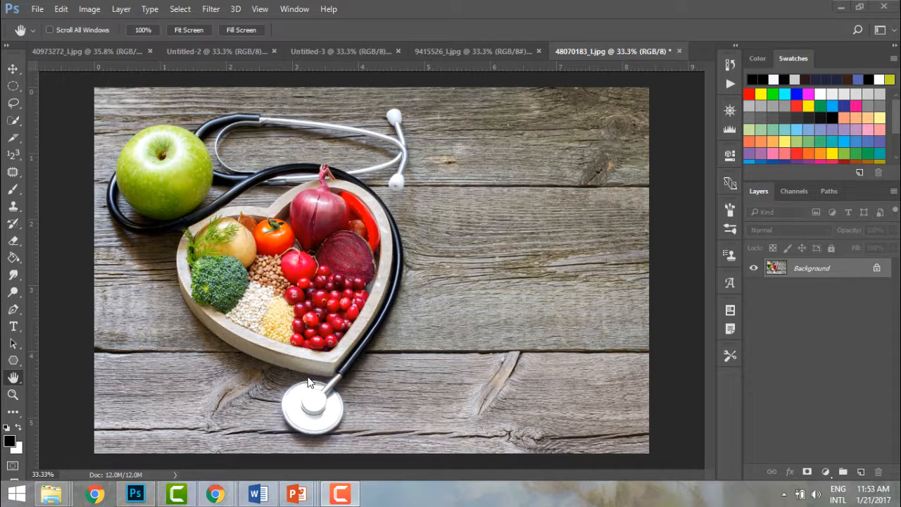
pyautogui.moveTo(238, 371)
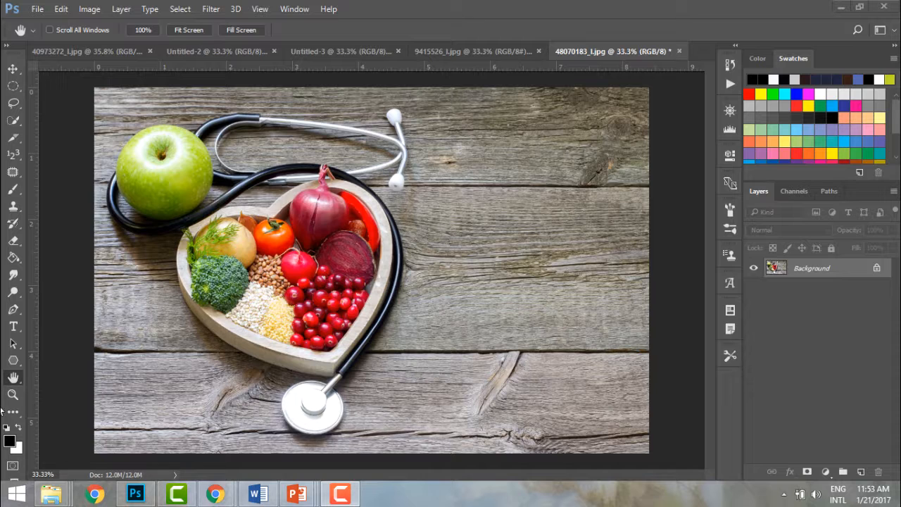
pyautogui.moveTo(190, 300)
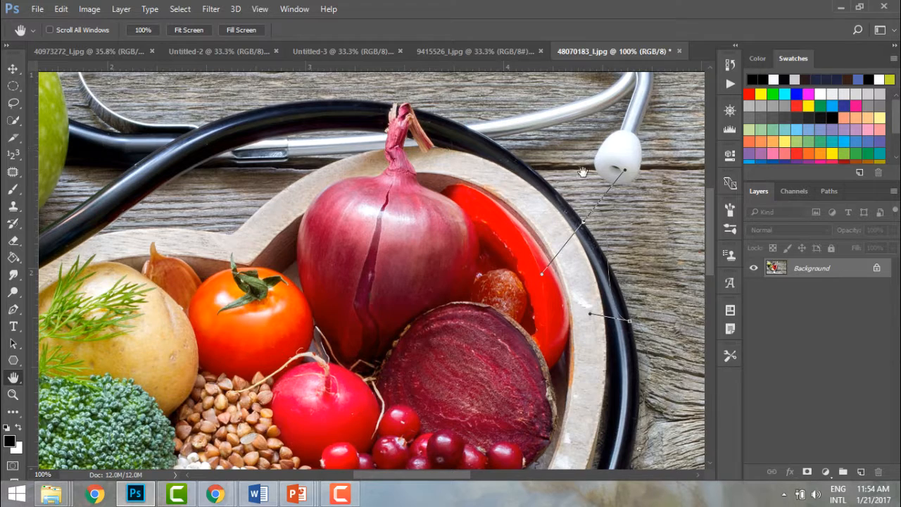
pyautogui.moveTo(566, 193)
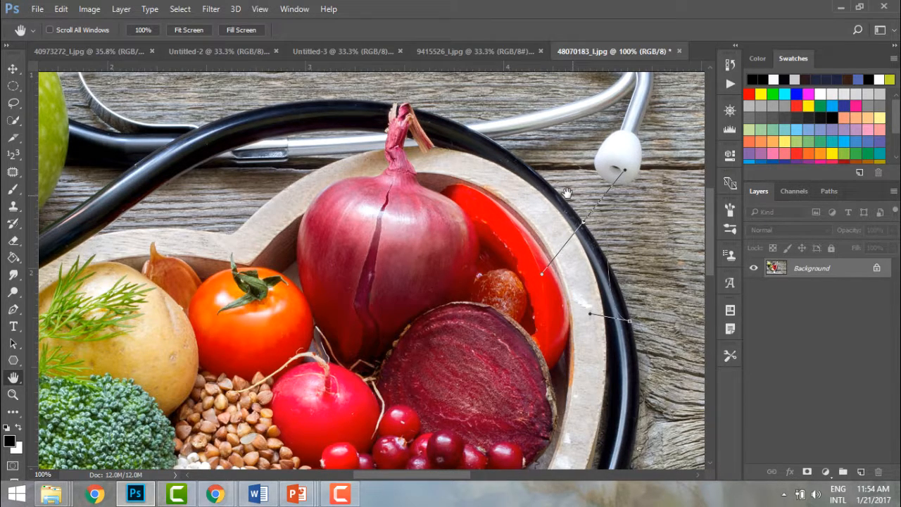
pyautogui.moveTo(336, 140)
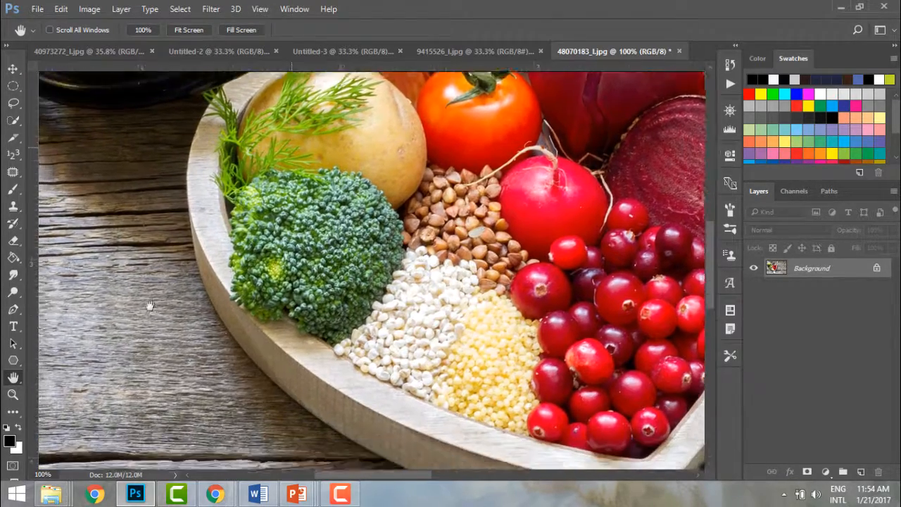
# Step: Pan the 100% view down-left to centre the broccoli, grains and cranberries
pyautogui.moveTo(150, 306); pyautogui.dragTo(352, 217)
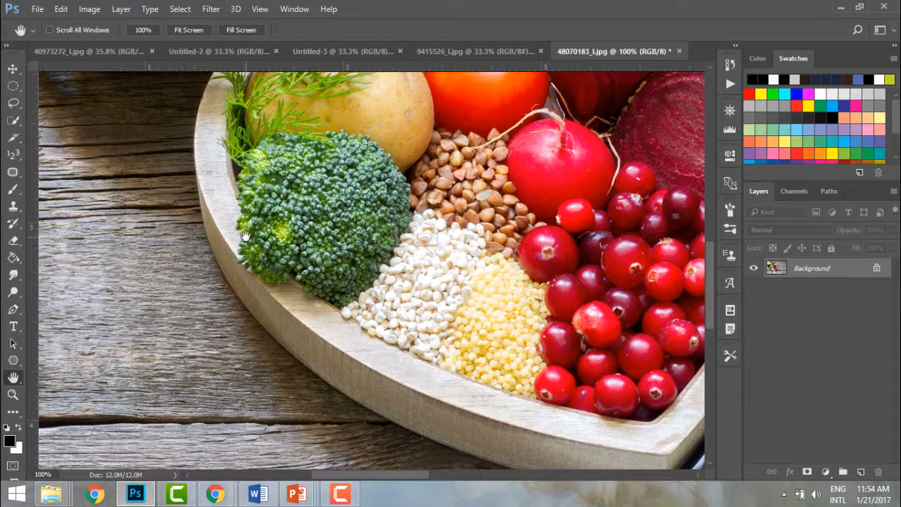
pyautogui.moveTo(168, 332)
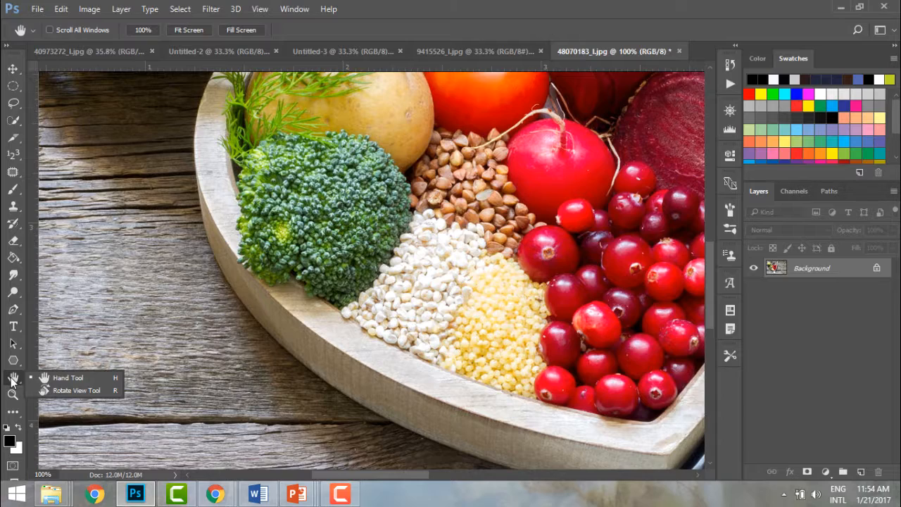
pyautogui.moveTo(76, 390)
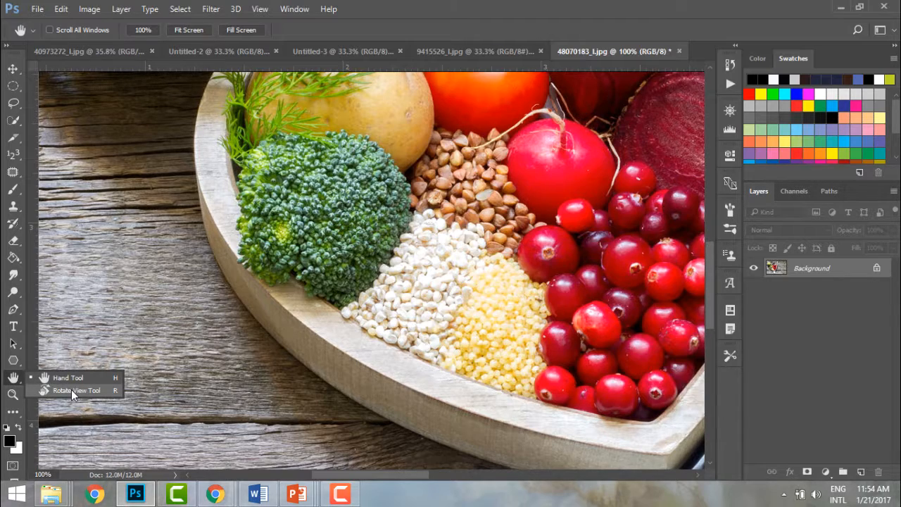
# Step: Select the Rotate View Tool (R) from the Hand tool flyout
pyautogui.click(76, 390)
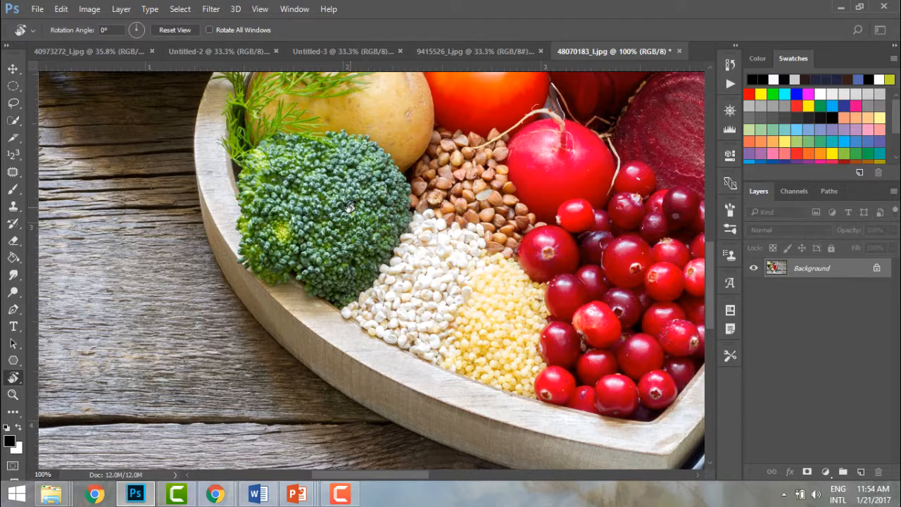